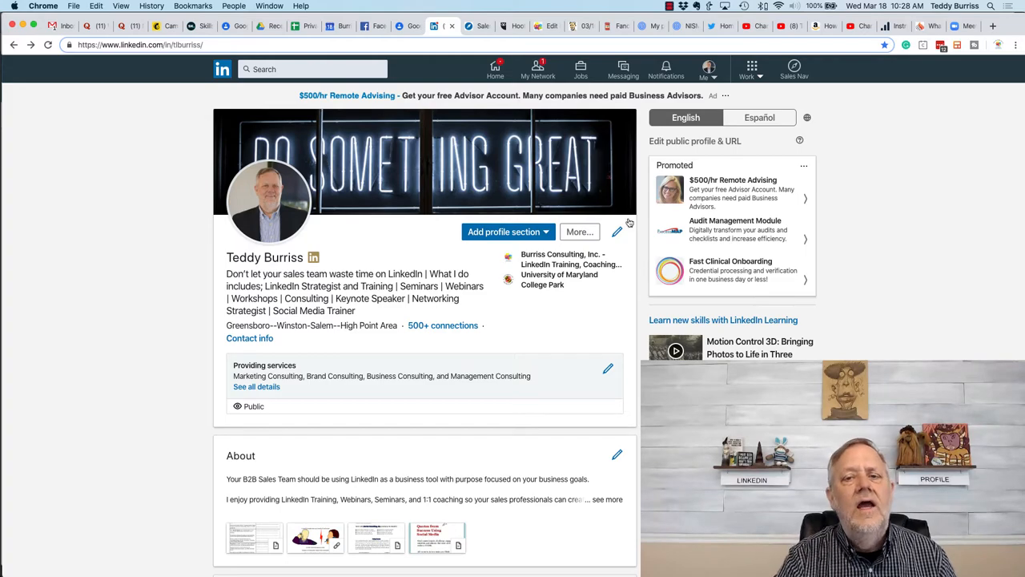
Scroll past About, Dashboard and Volunteer Experience to the Accomplishments section
{"action": "scroll", "scroll_direction": "down", "scroll_amount": 3}
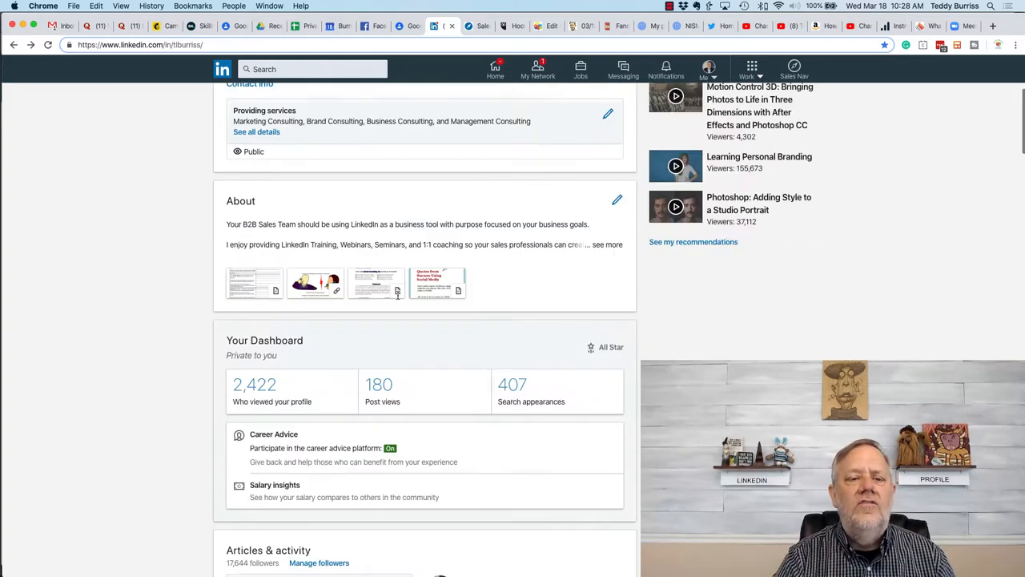
{"action": "scroll", "scroll_direction": "down", "scroll_amount": 3}
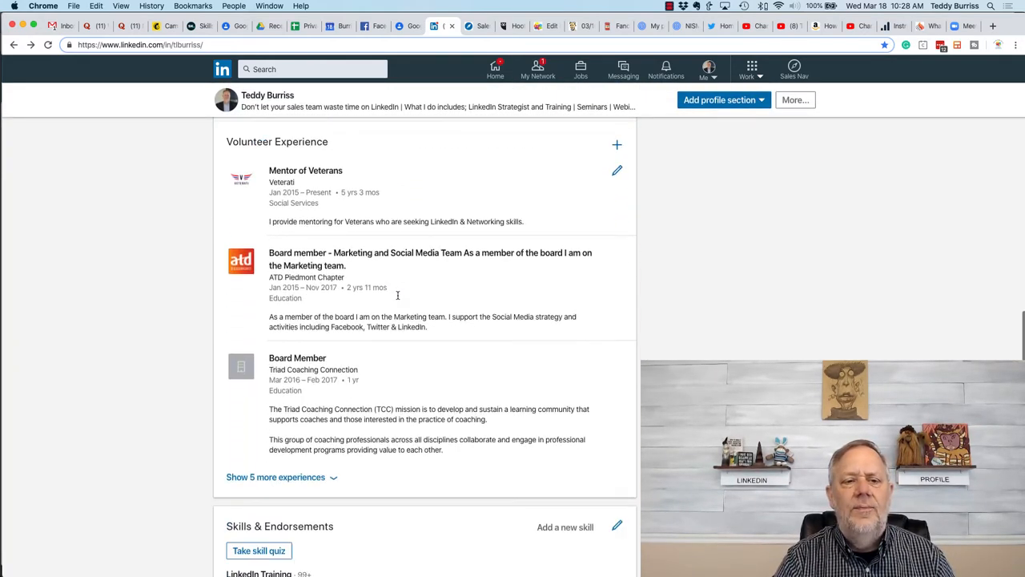
{"action": "scroll", "scroll_direction": "down", "scroll_amount": 3}
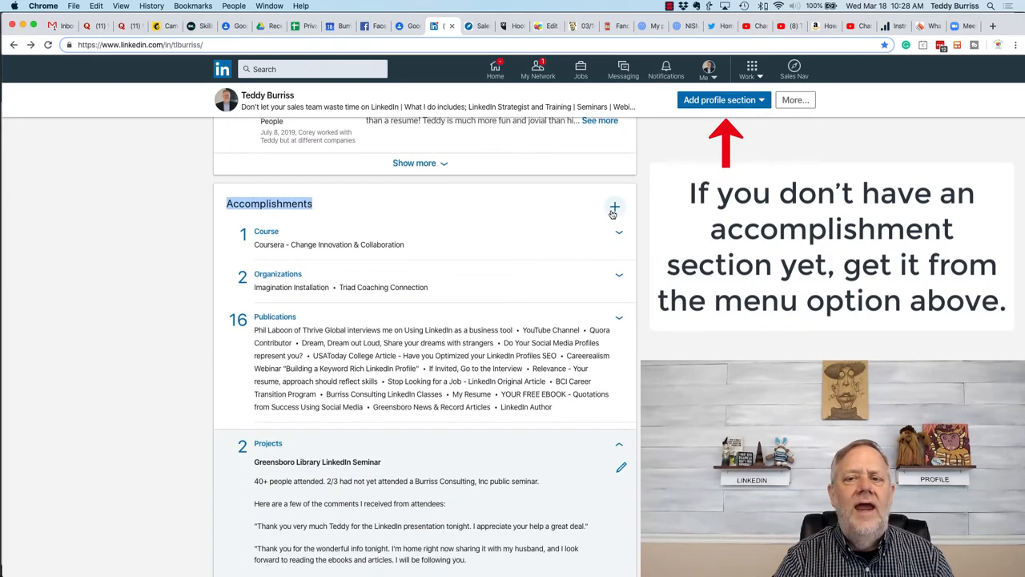
{"action": "left_click", "coordinate": [614, 206]}
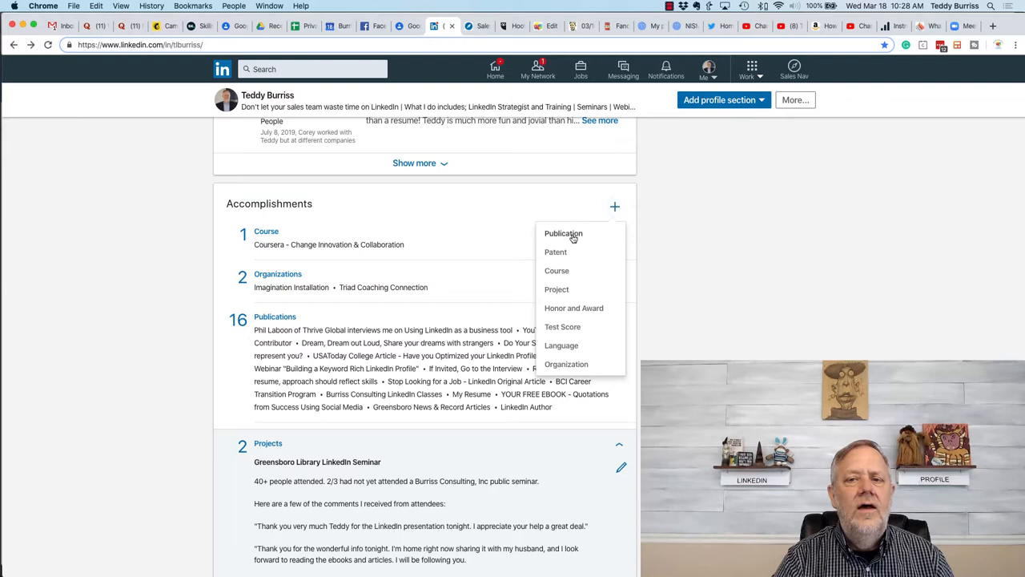
{"action": "mouse_move", "coordinate": [555, 252]}
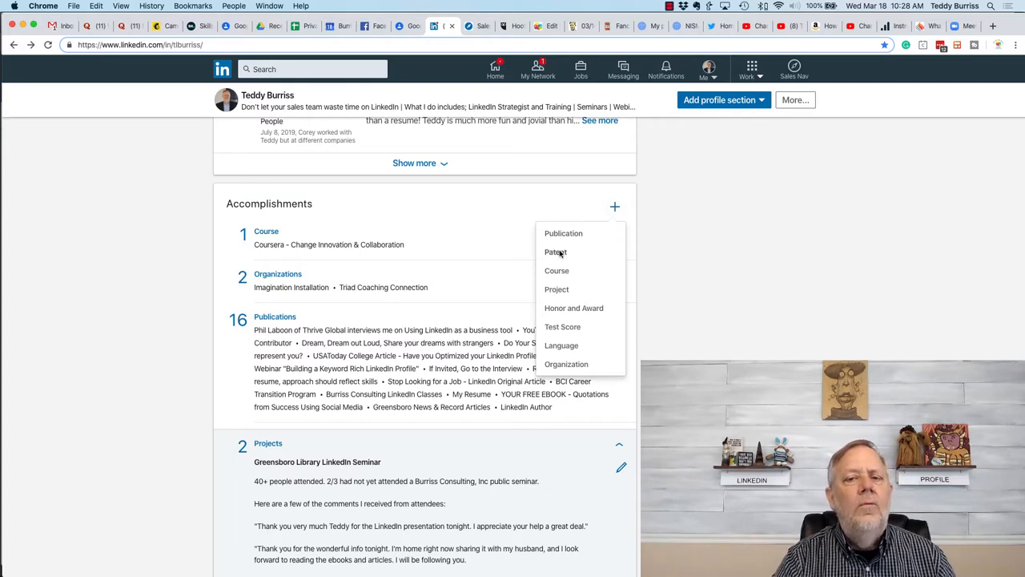
{"action": "mouse_move", "coordinate": [568, 298]}
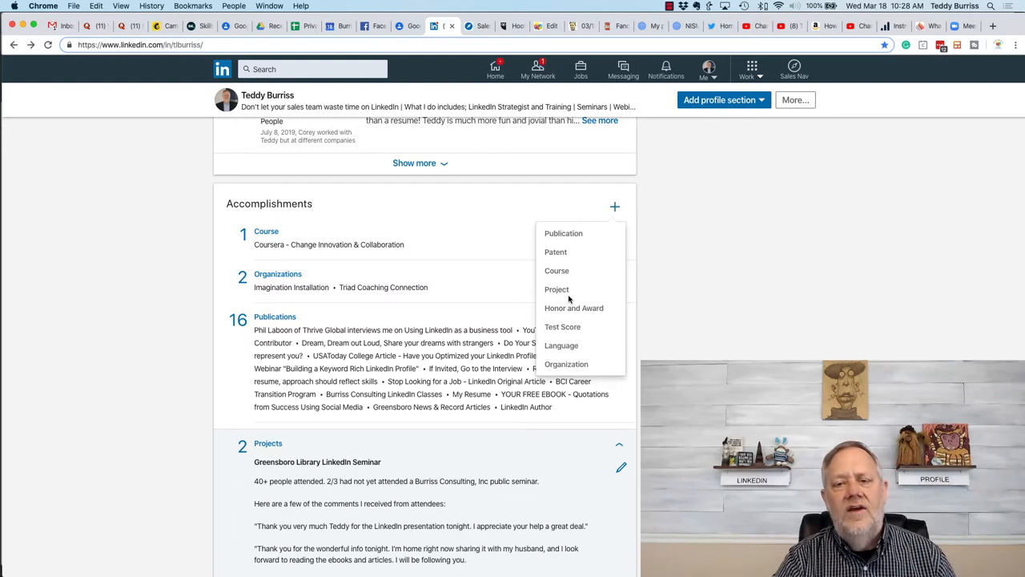
{"action": "scroll", "scroll_direction": "down", "scroll_amount": 3}
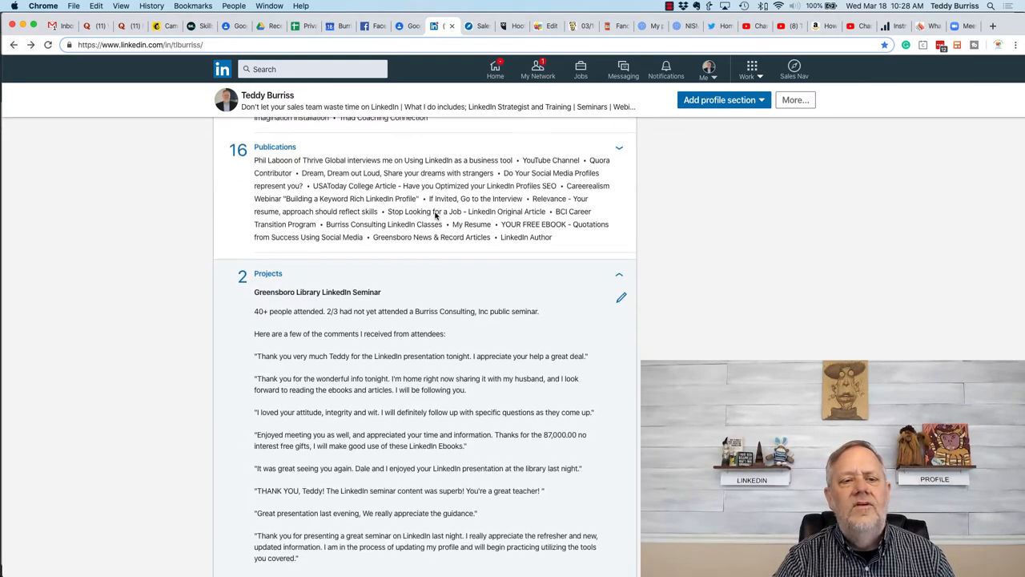
Scroll through Publications to the Greensboro Library LinkedIn Seminar project and its comments
{"action": "scroll", "scroll_direction": "down", "scroll_amount": 3}
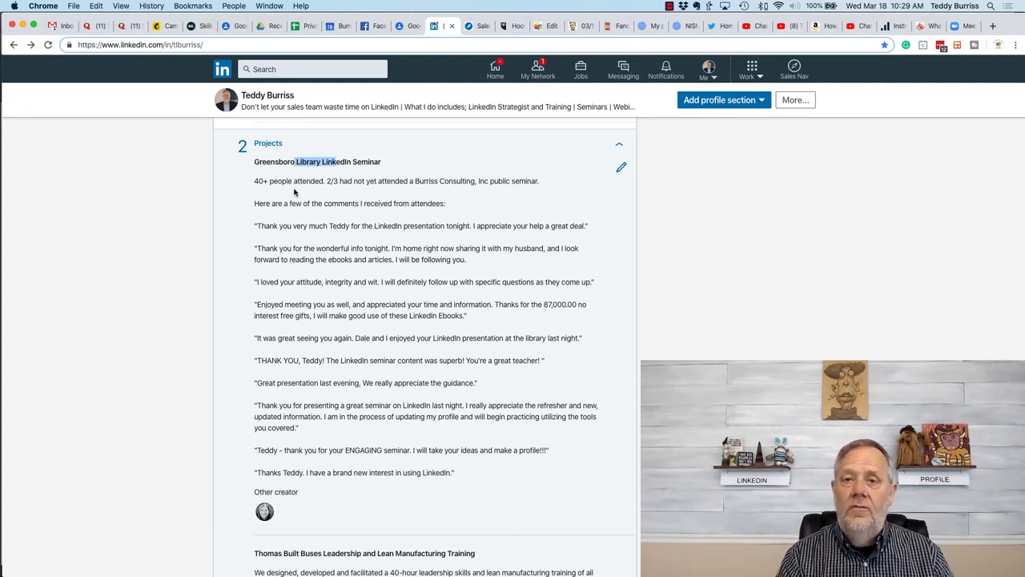
Scroll to the Thomas Built Buses training project's other creators, then back to the top
{"action": "scroll", "scroll_direction": "down", "scroll_amount": 3}
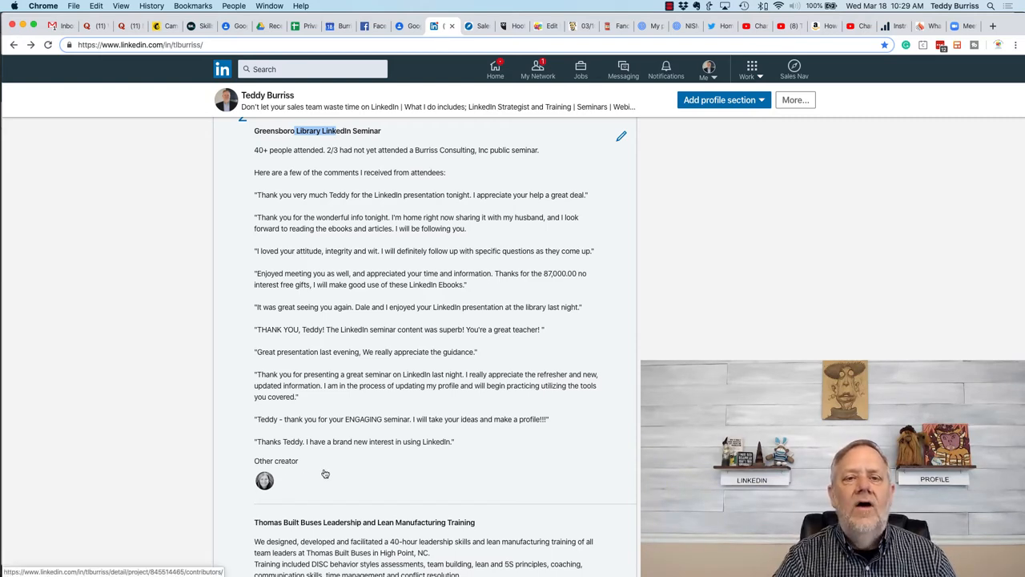
{"action": "scroll", "scroll_direction": "down", "scroll_amount": 3}
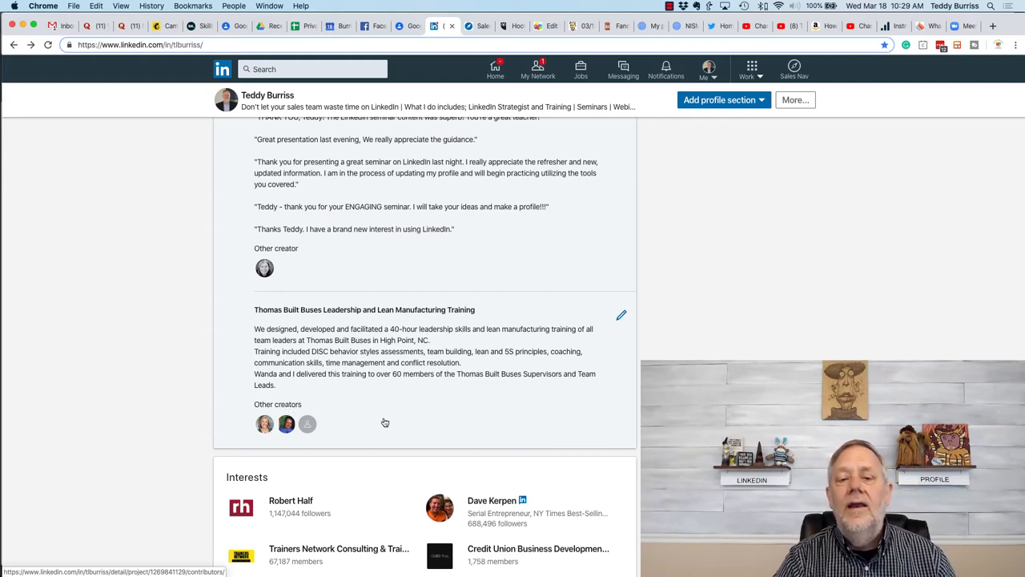
{"action": "mouse_move", "coordinate": [392, 434]}
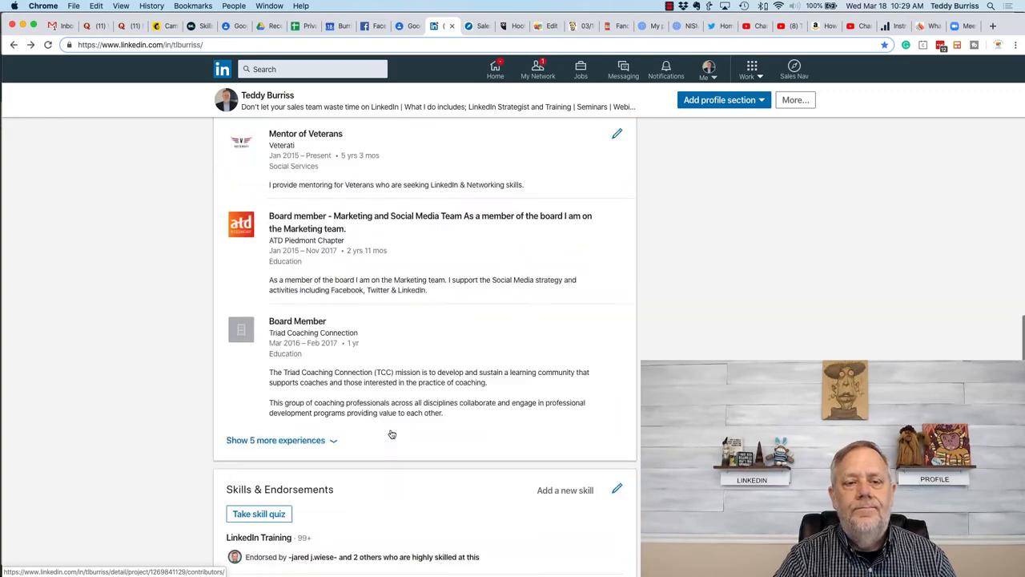
{"action": "scroll", "scroll_direction": "up", "scroll_amount": 3}
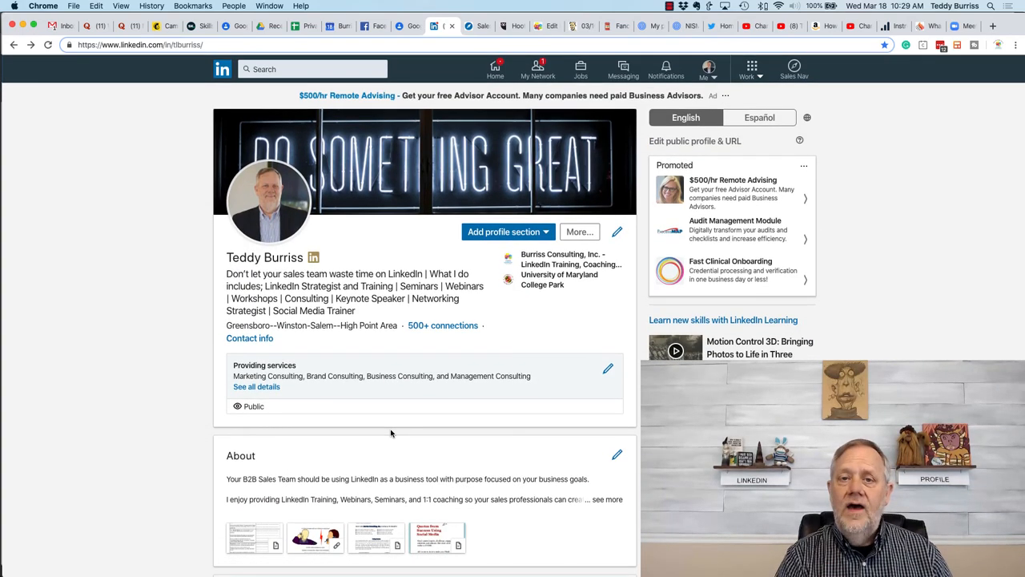